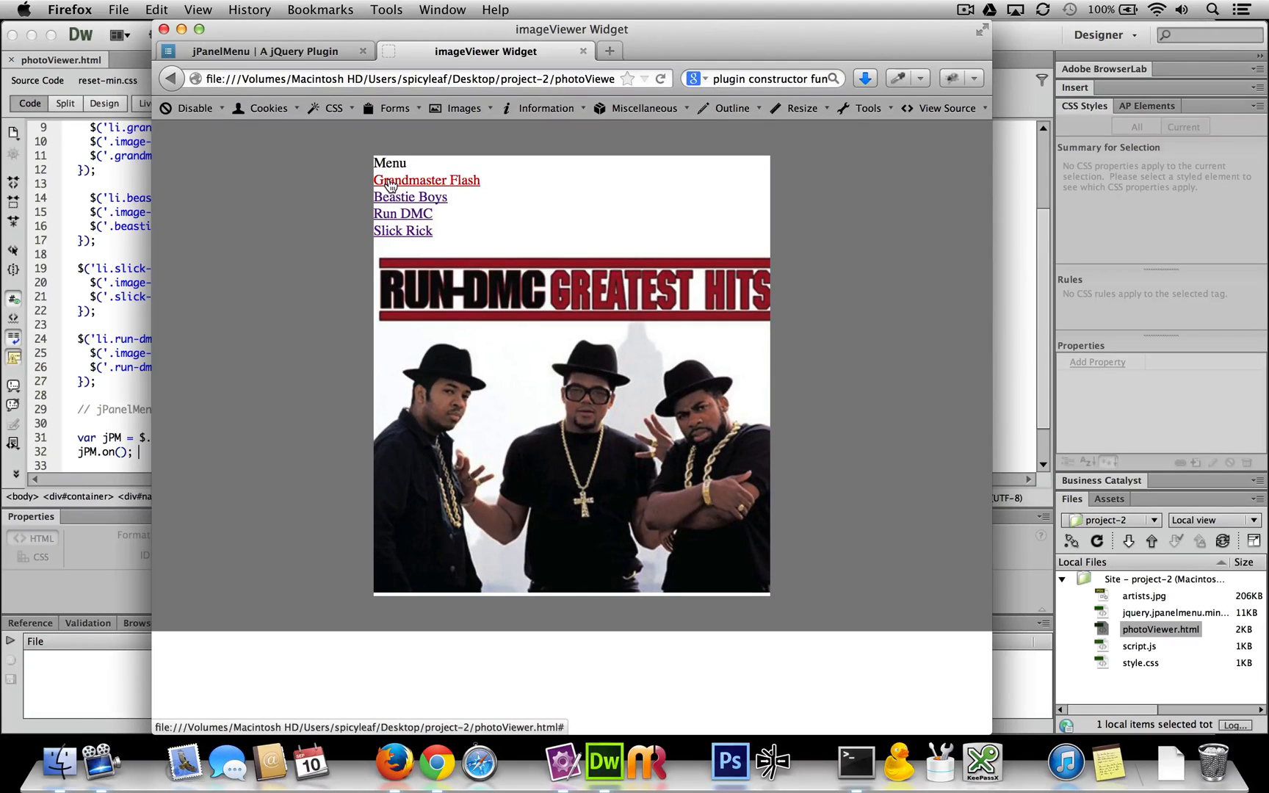
# - Try the Grandmaster Flash and Run DMC links on the photo viewer page
pyautogui.click(410, 196)
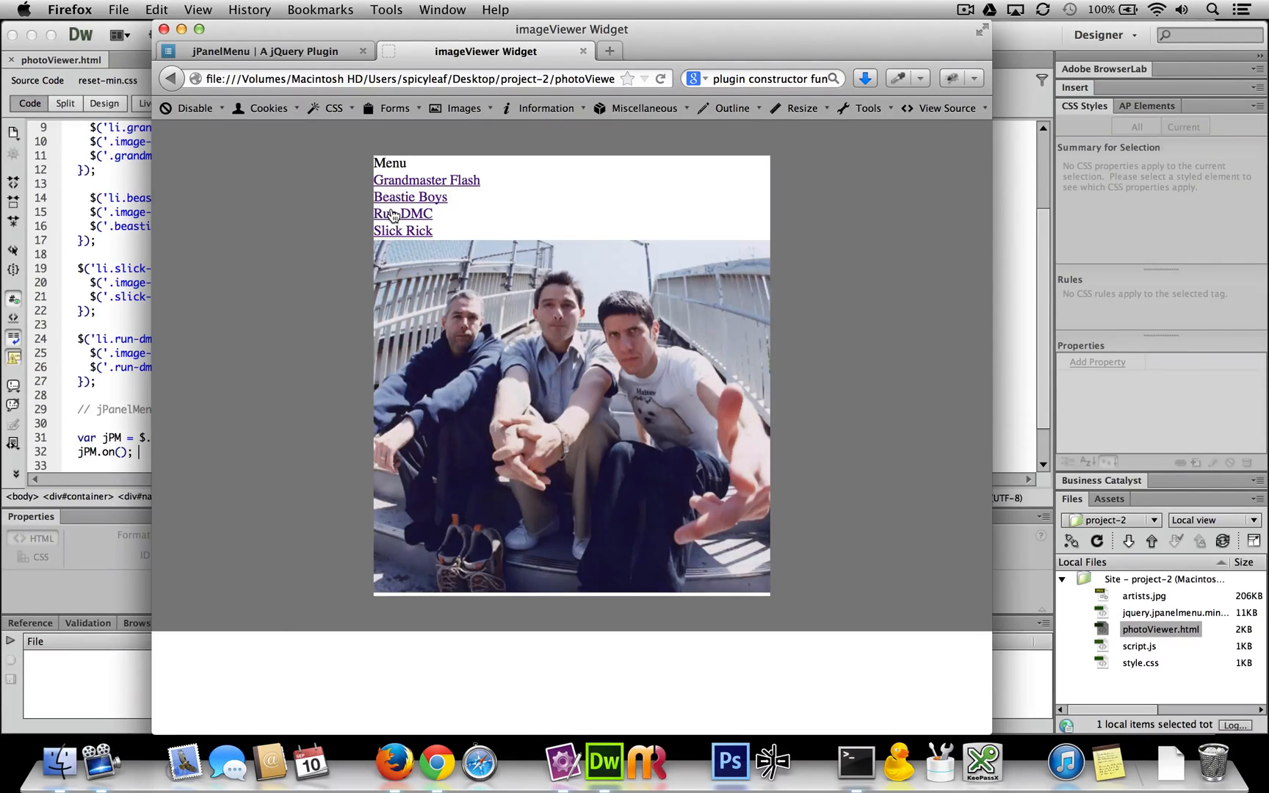
pyautogui.click(402, 231)
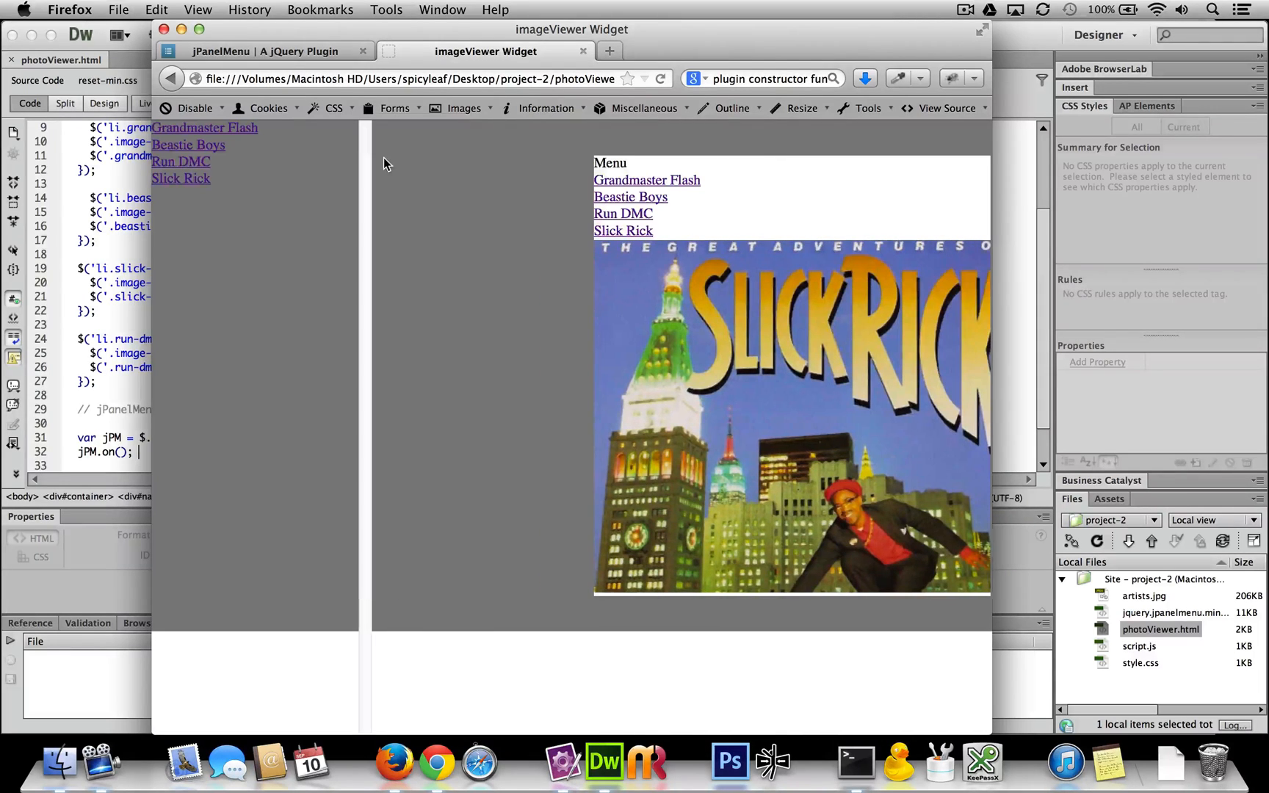
pyautogui.moveTo(610, 163)
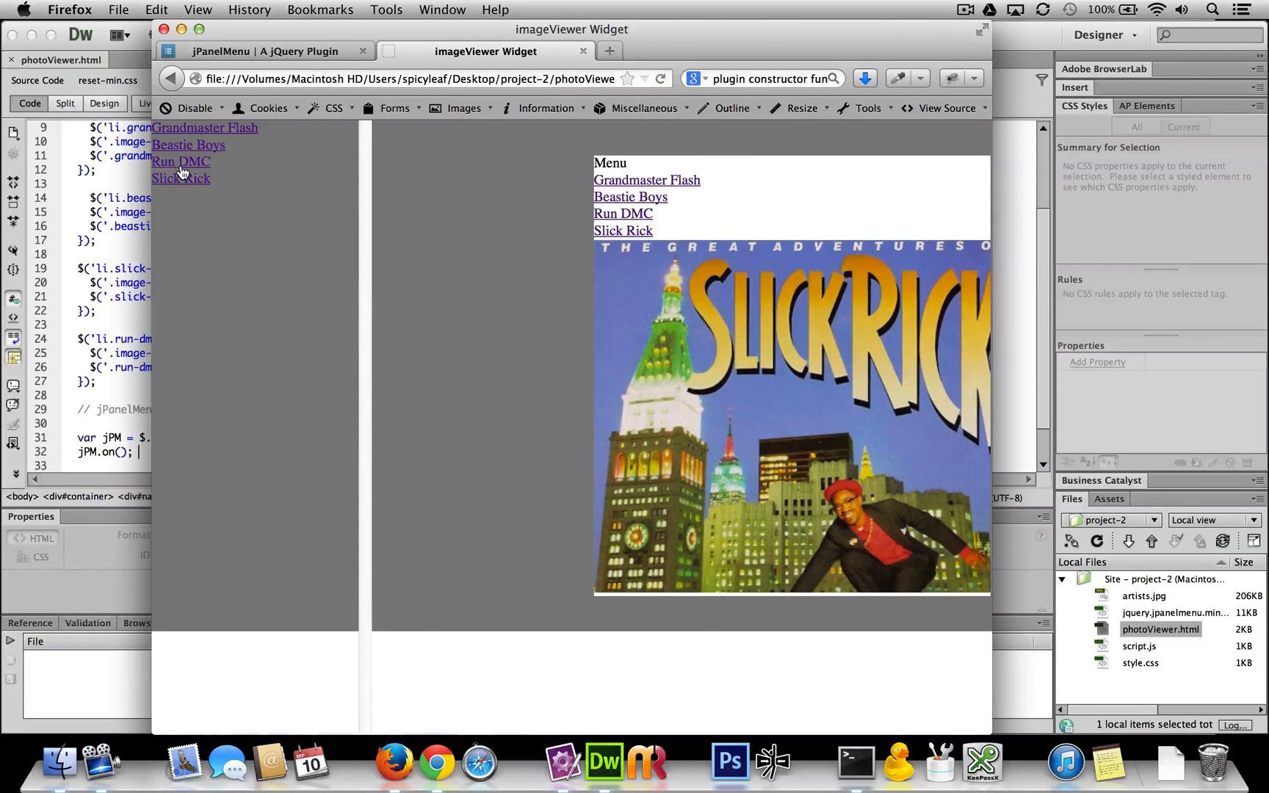
pyautogui.moveTo(204, 128)
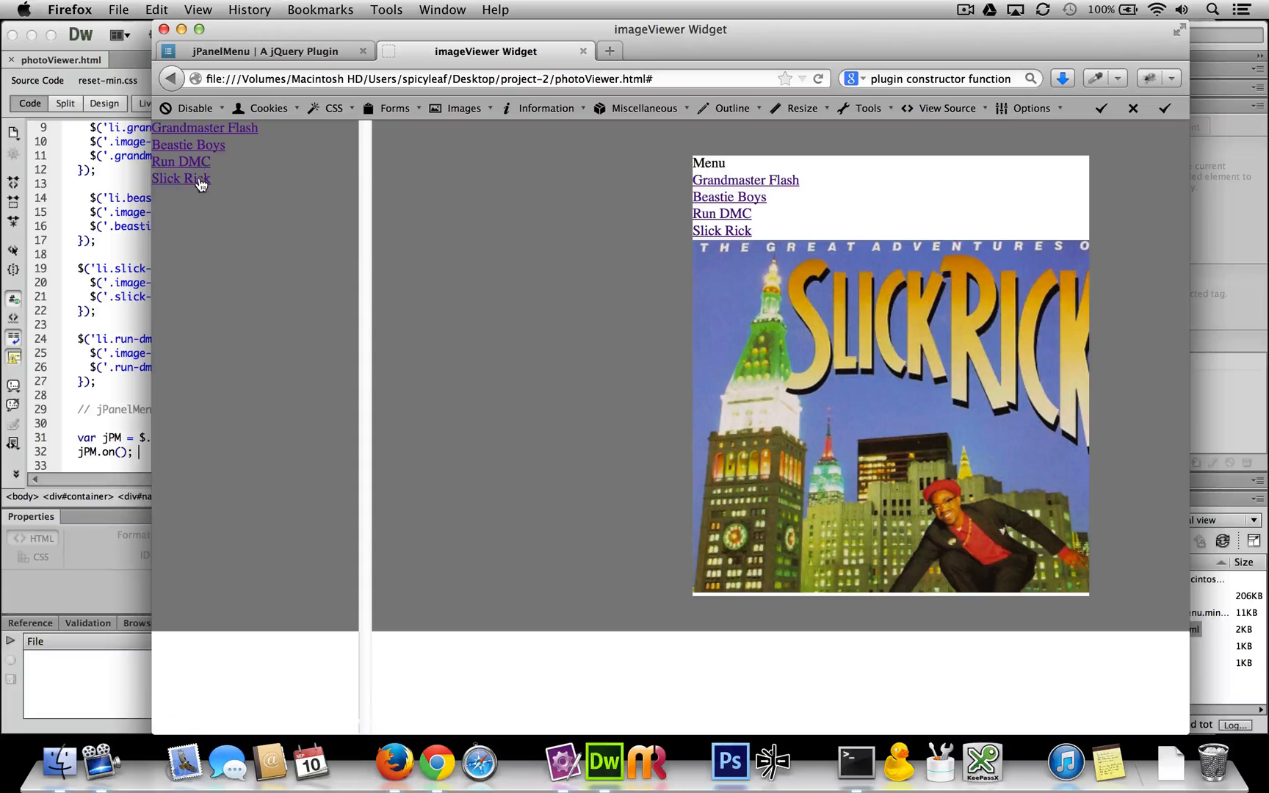
pyautogui.moveTo(564, 180)
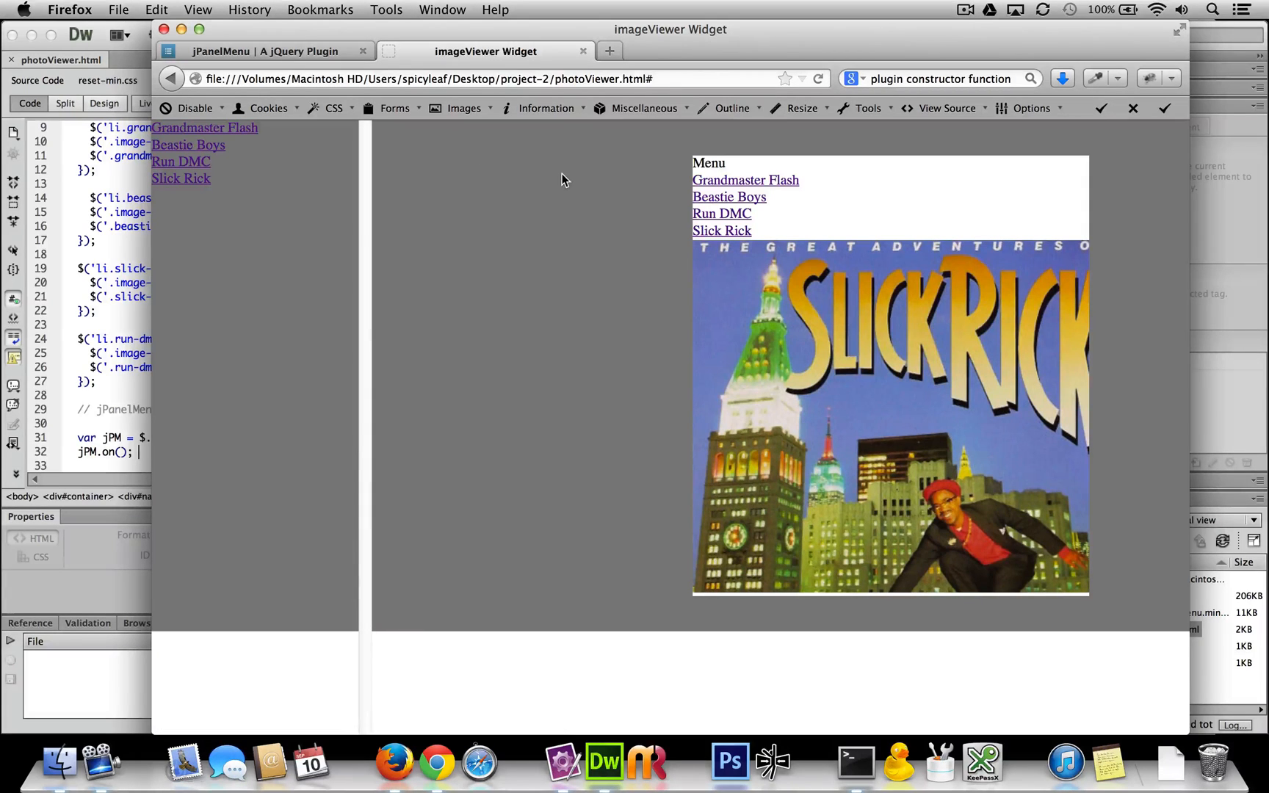
pyautogui.moveTo(181, 179)
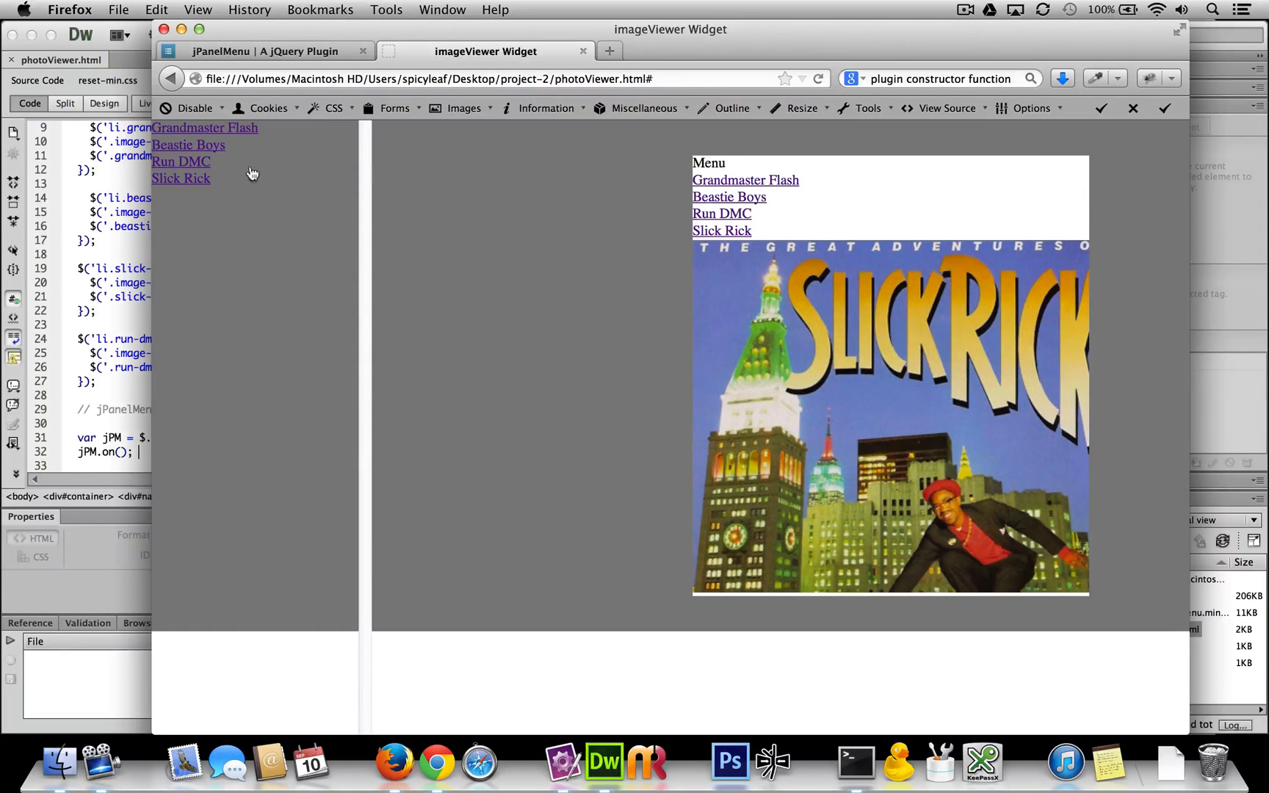
pyautogui.moveTo(563, 461)
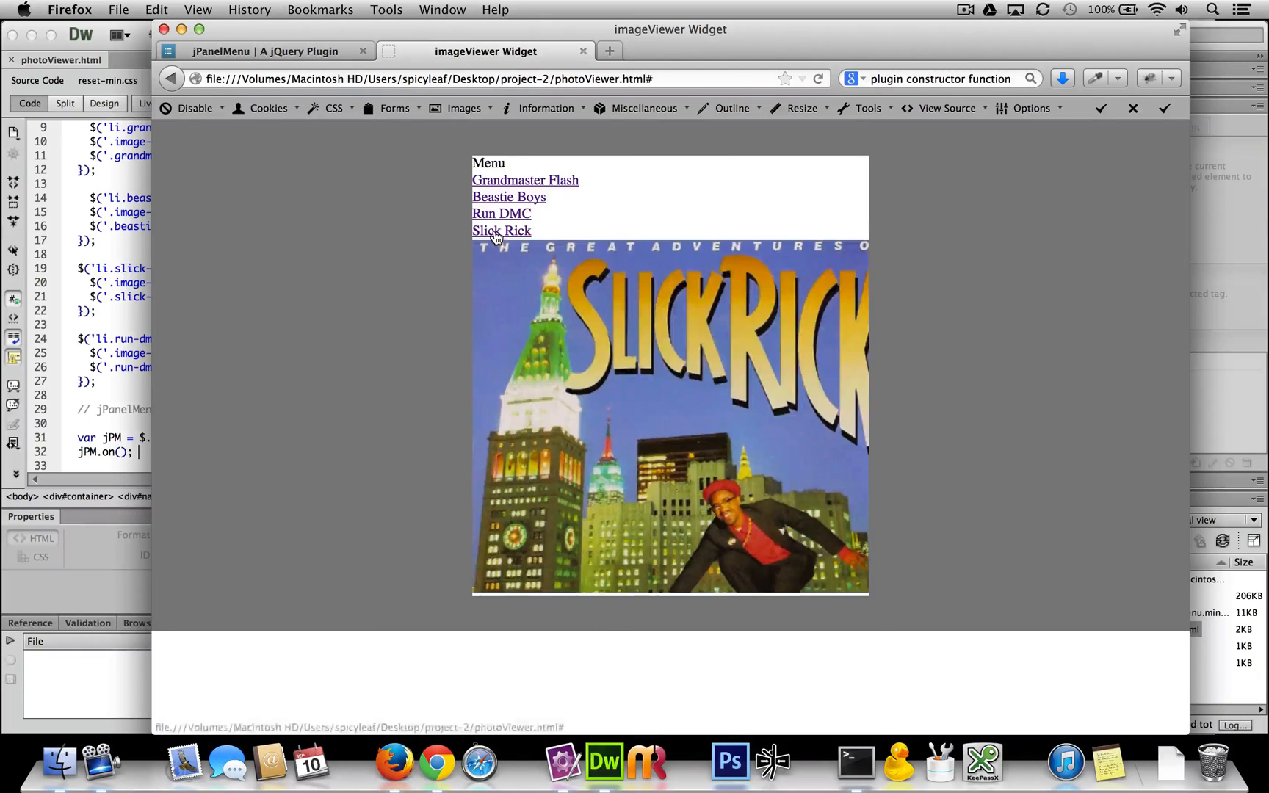
# - Click the Slick Rick link in the slide-out menu and see the photo stay unchanged
pyautogui.click(508, 197)
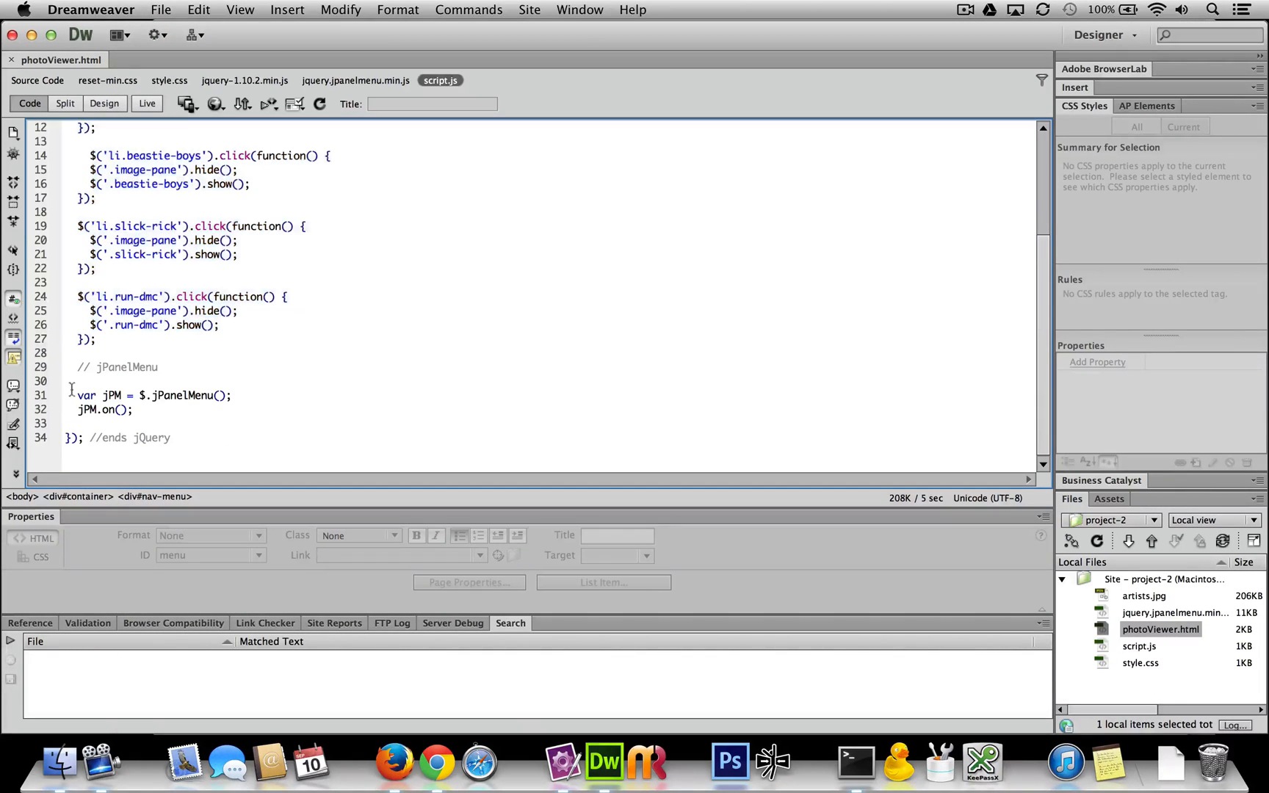
# - Select the two jPanelMenu initialization lines in script.js, then go back to the photo viewer page
pyautogui.moveTo(75, 395); pyautogui.dragTo(133, 409)
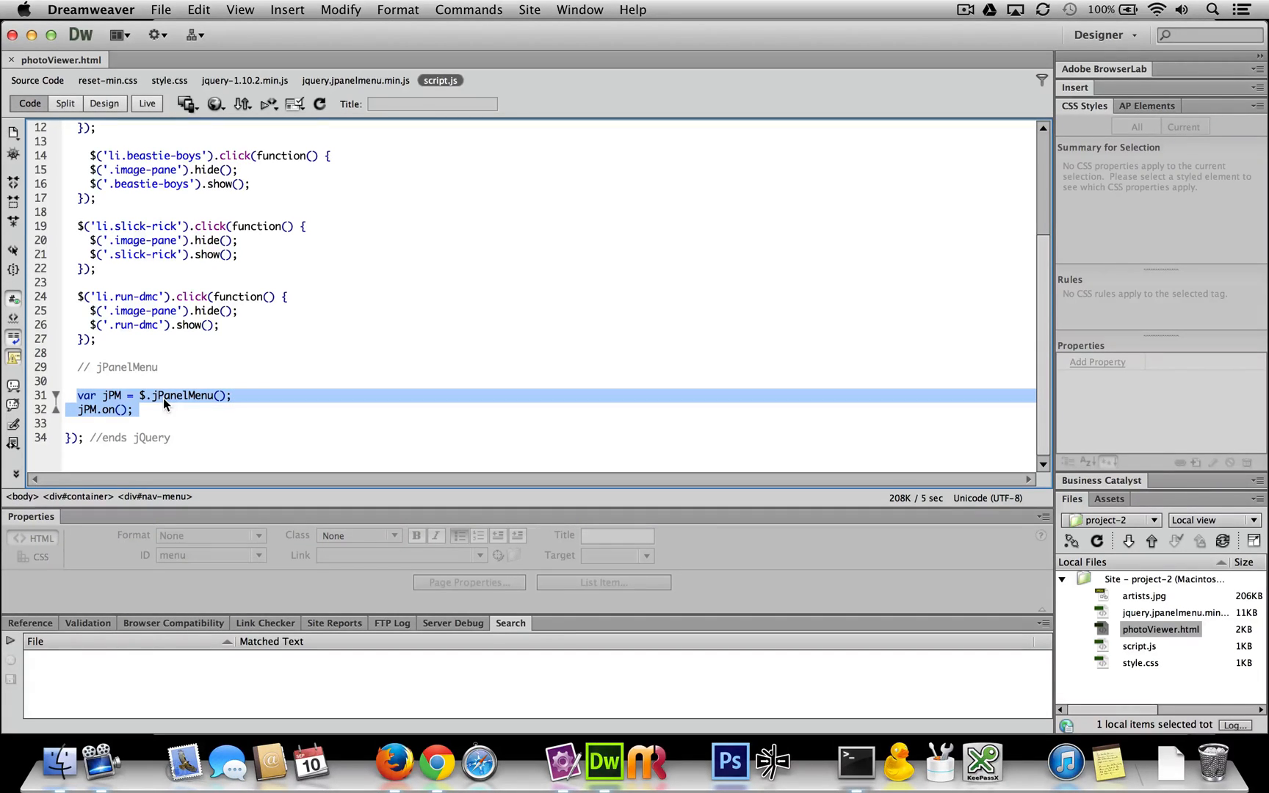
pyautogui.click(158, 409)
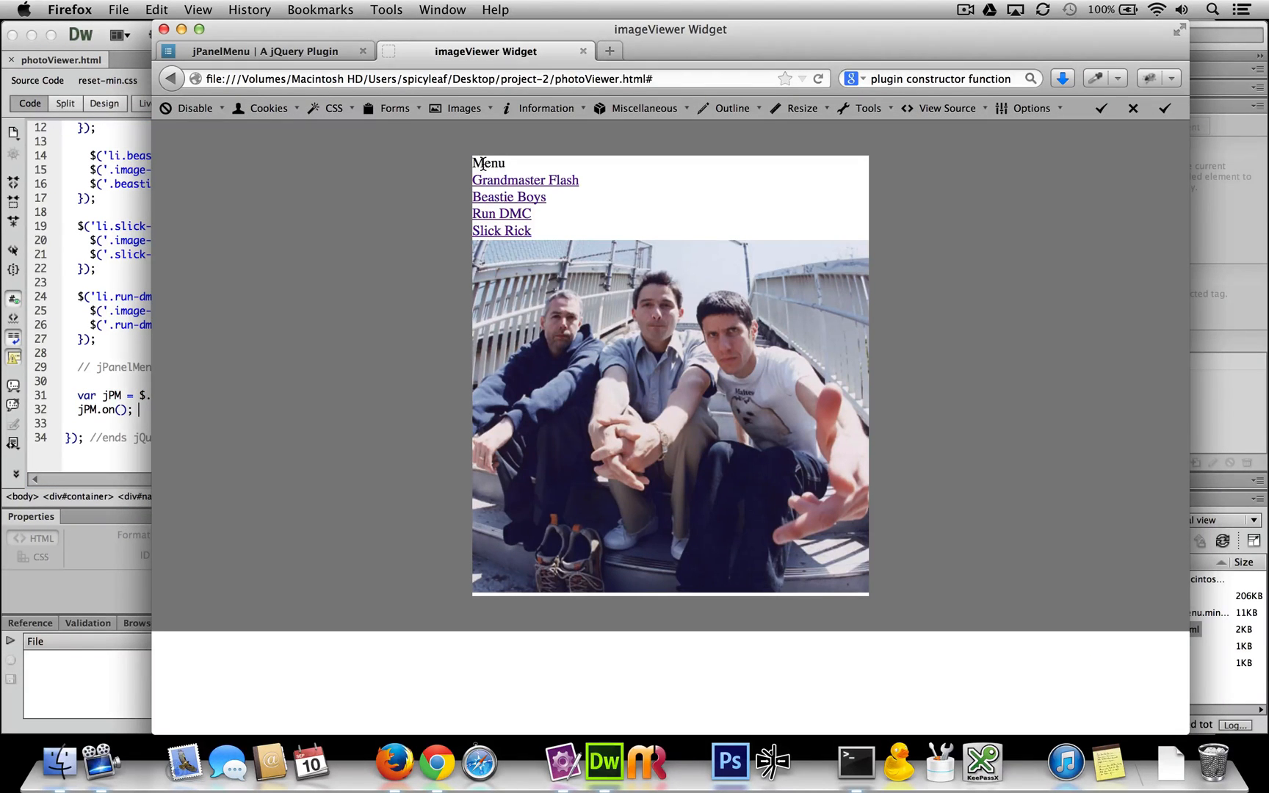
pyautogui.click(263, 51)
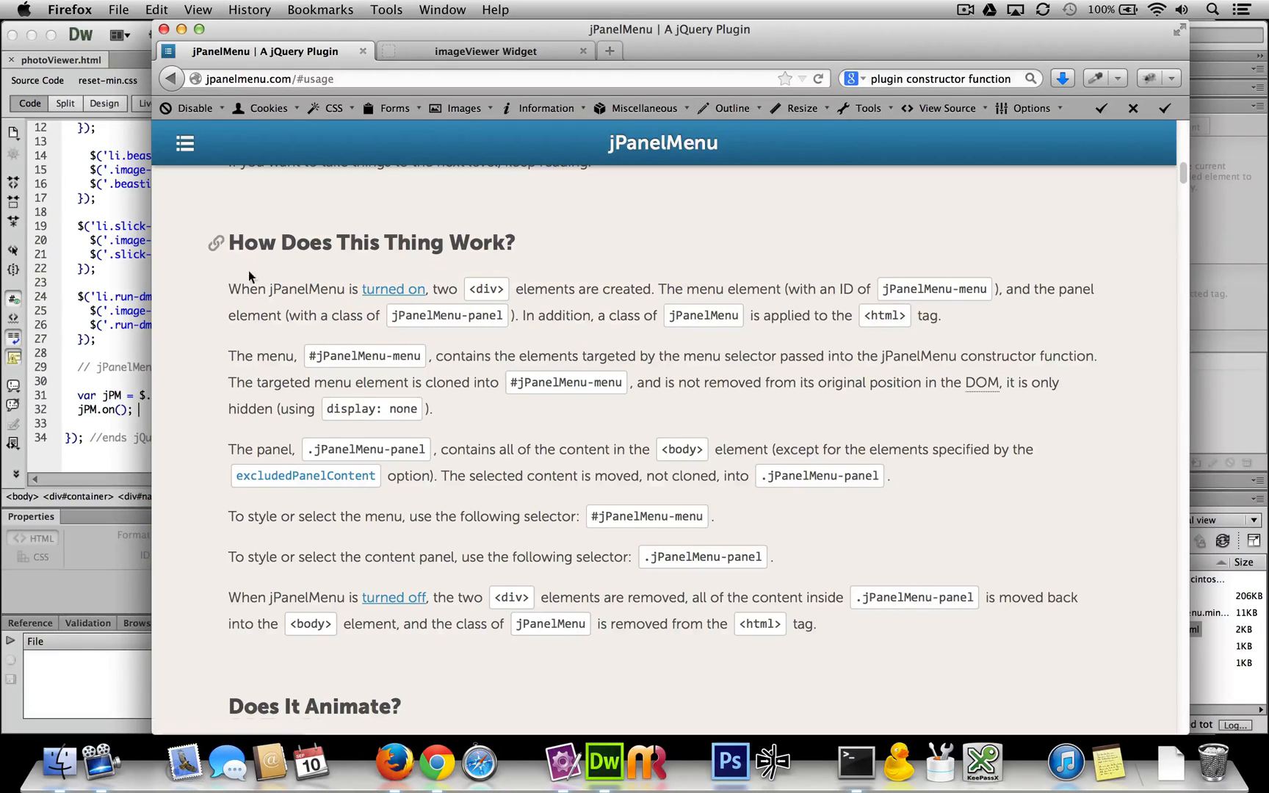
pyautogui.moveTo(342, 308)
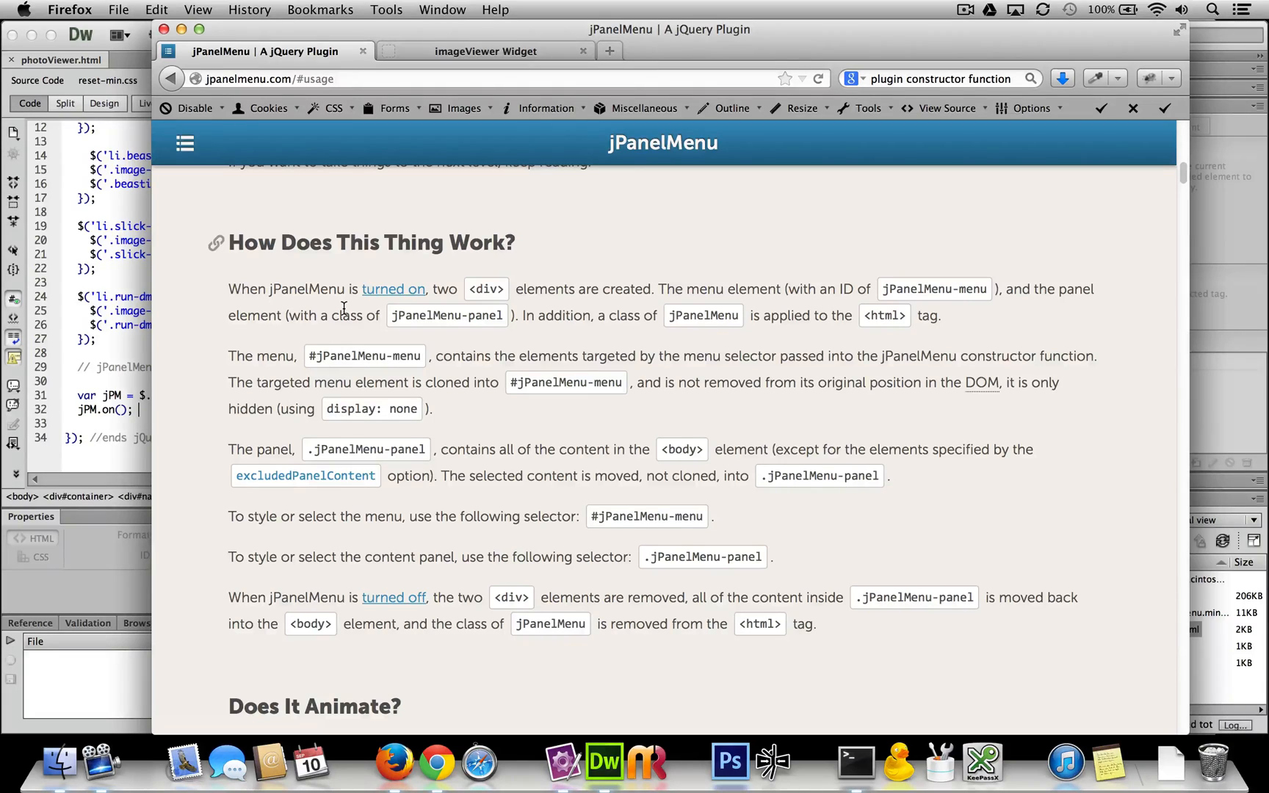
pyautogui.moveTo(361, 330)
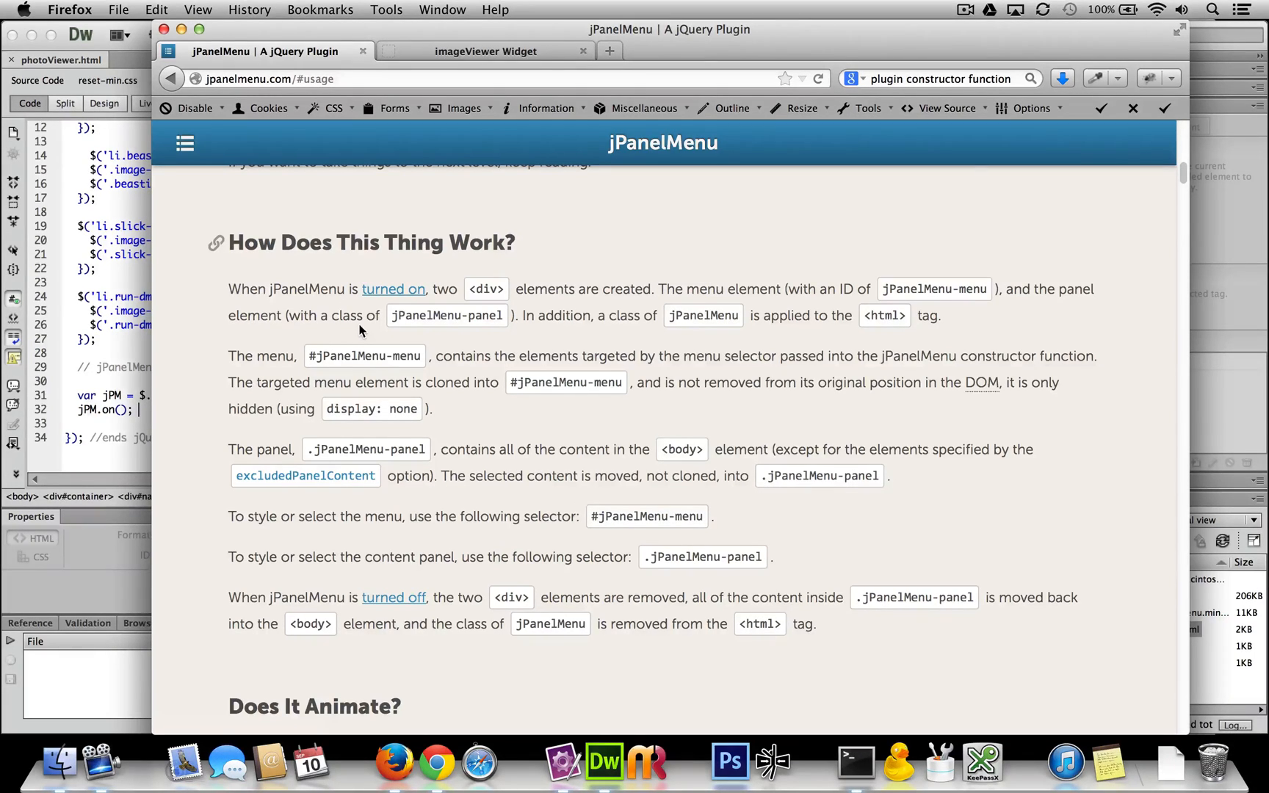
pyautogui.click(484, 51)
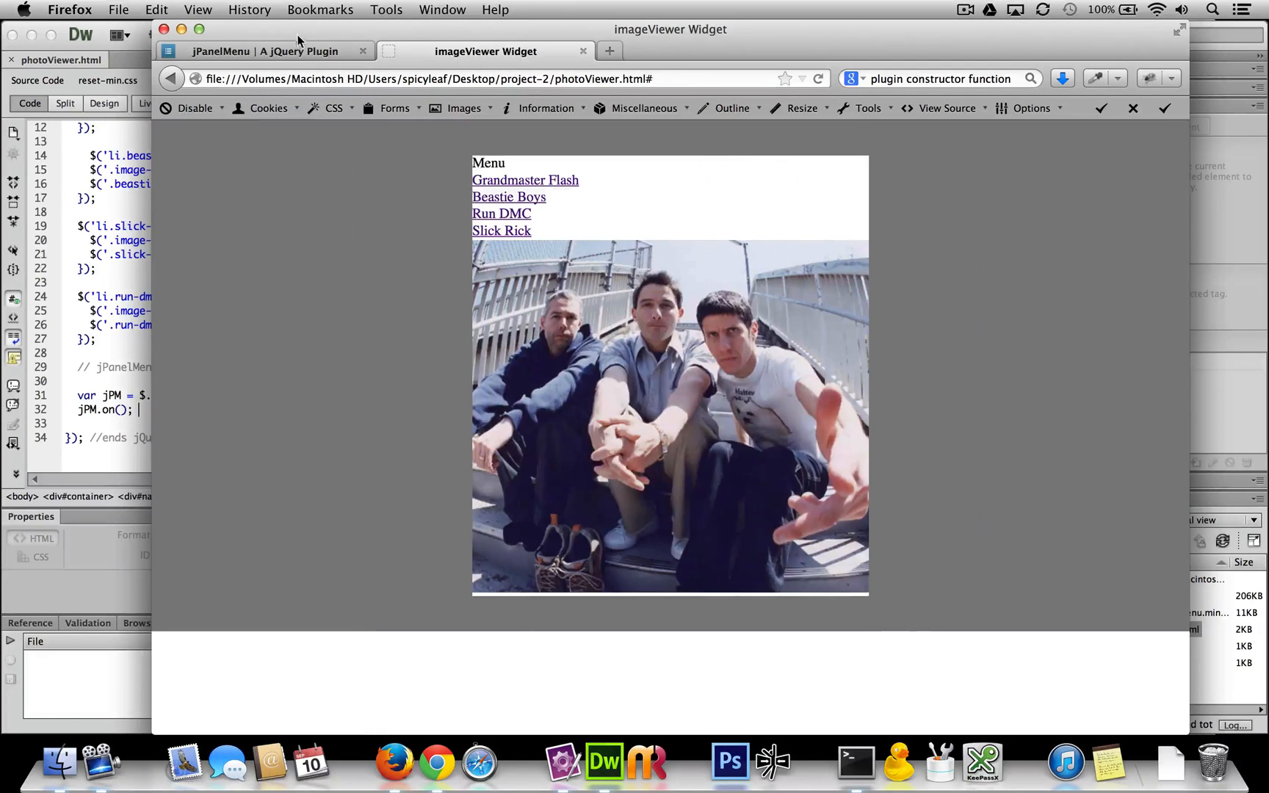
pyautogui.click(260, 51)
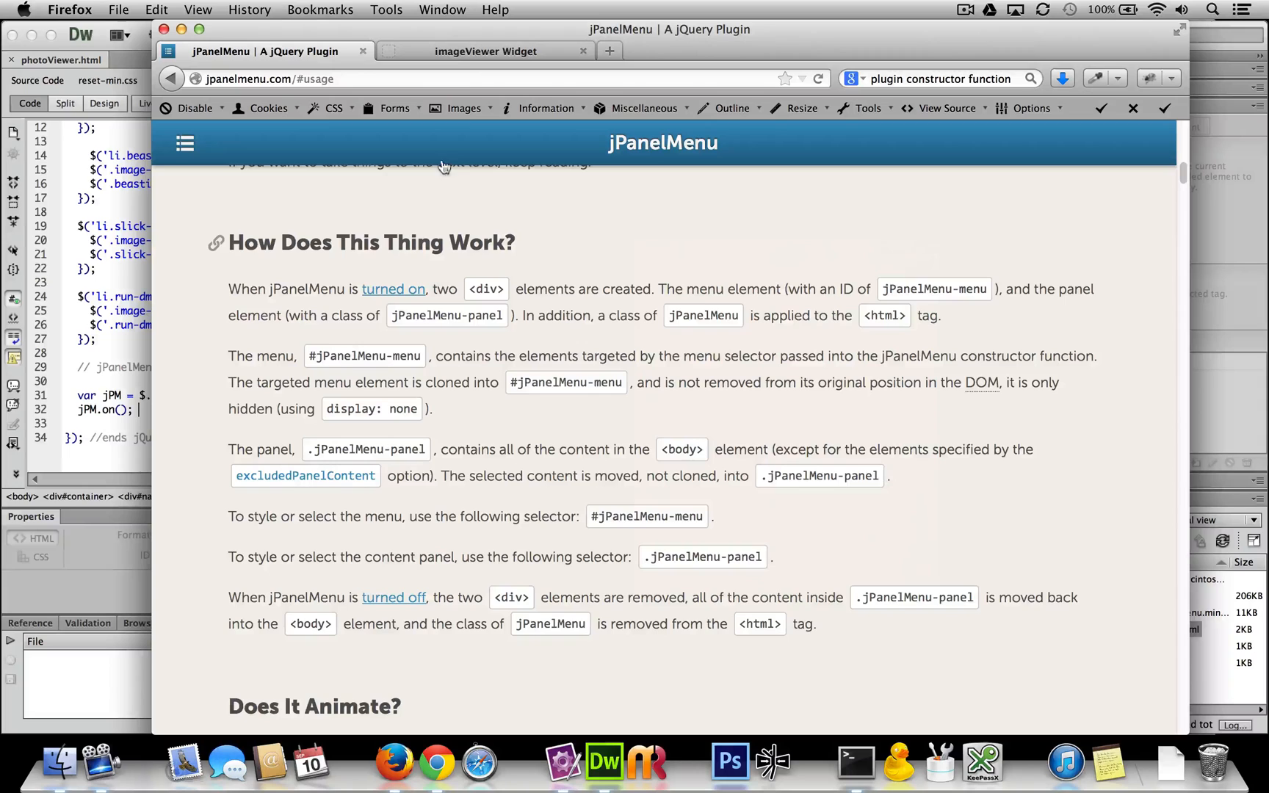
pyautogui.click(485, 50)
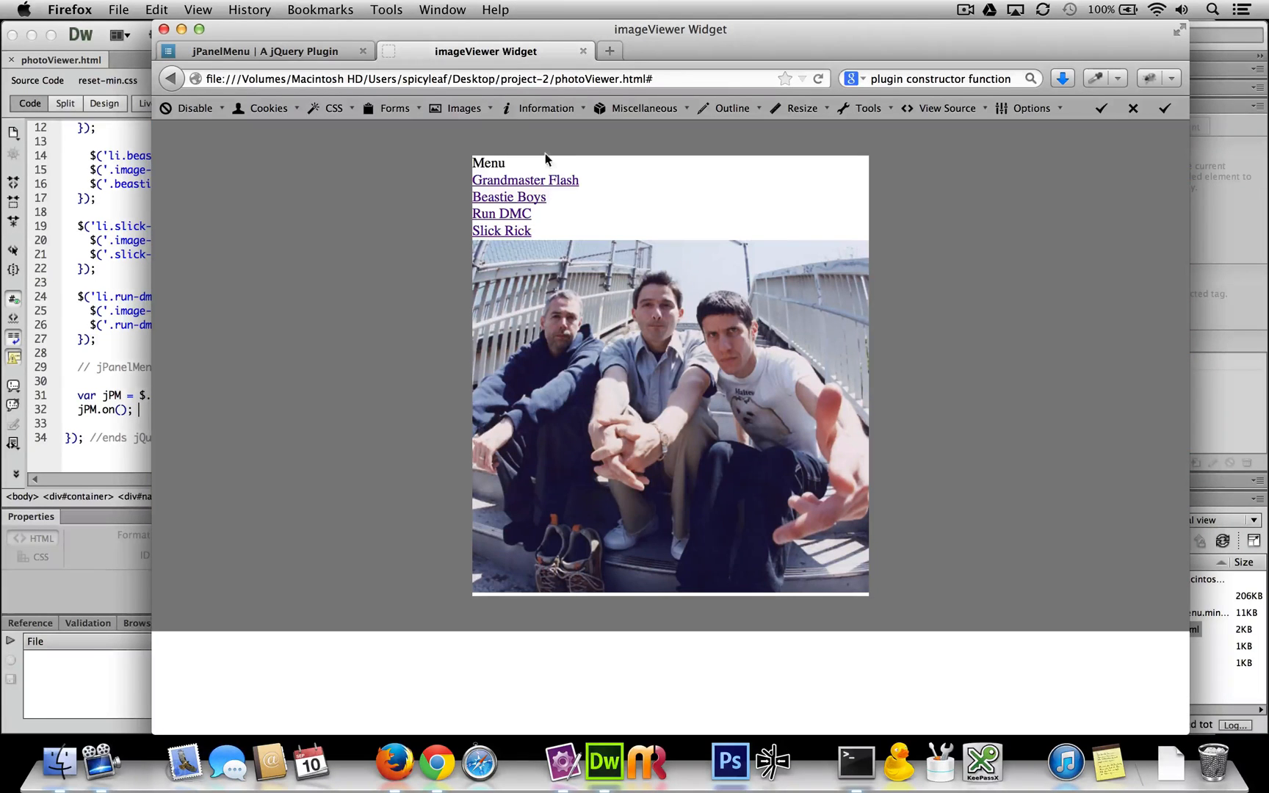
pyautogui.moveTo(501, 213)
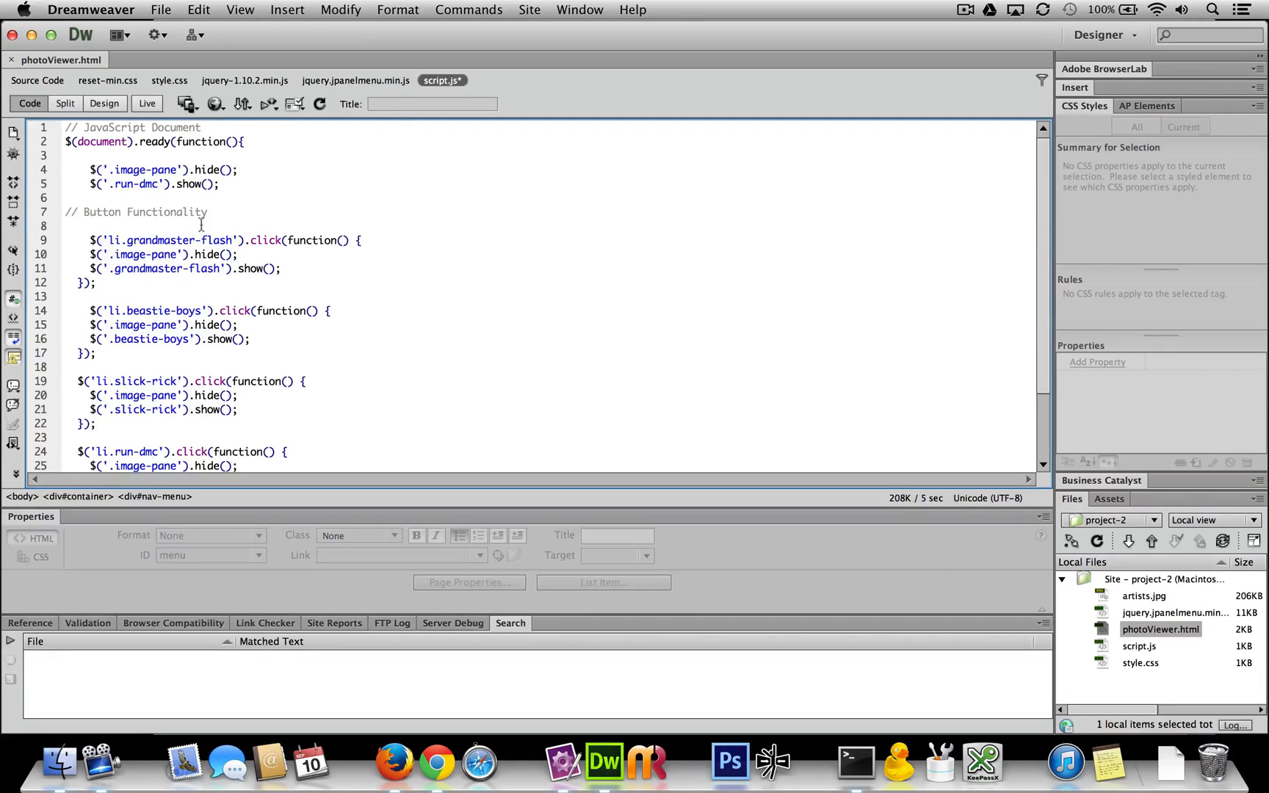
# - Place the cursor above the // Button Functionality comment in script.js
pyautogui.click(93, 198)
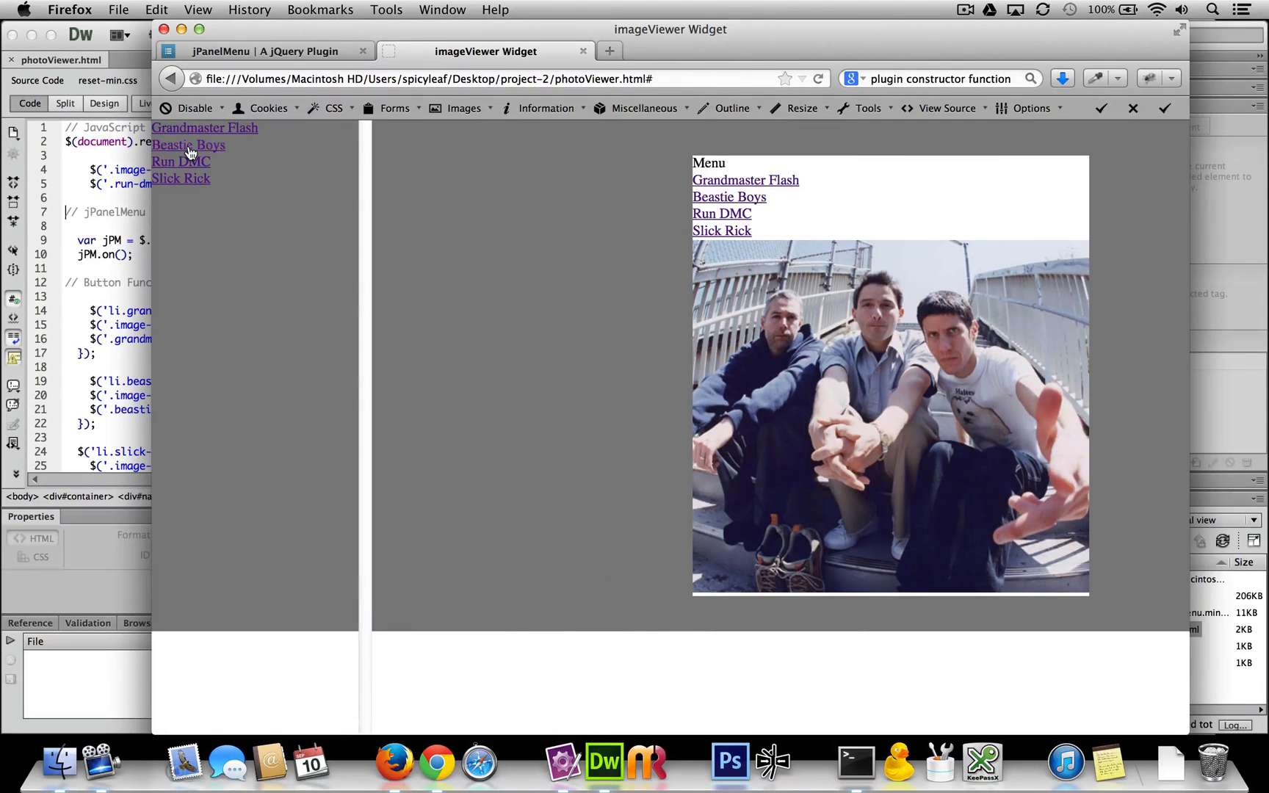
# - Try the Beastie Boys, Grandmaster Flash and Slick Rick menu links, then return to the jPanelMenu docs
pyautogui.click(721, 213)
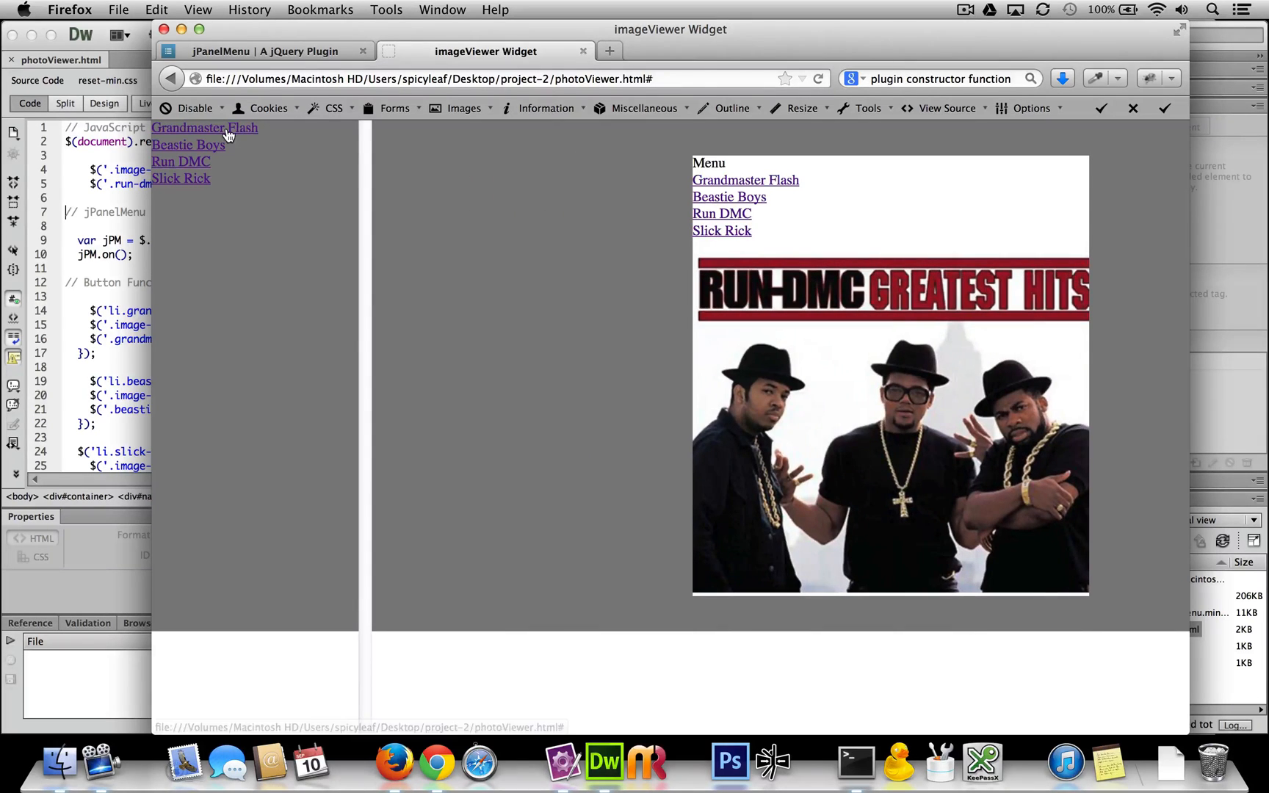
pyautogui.click(728, 197)
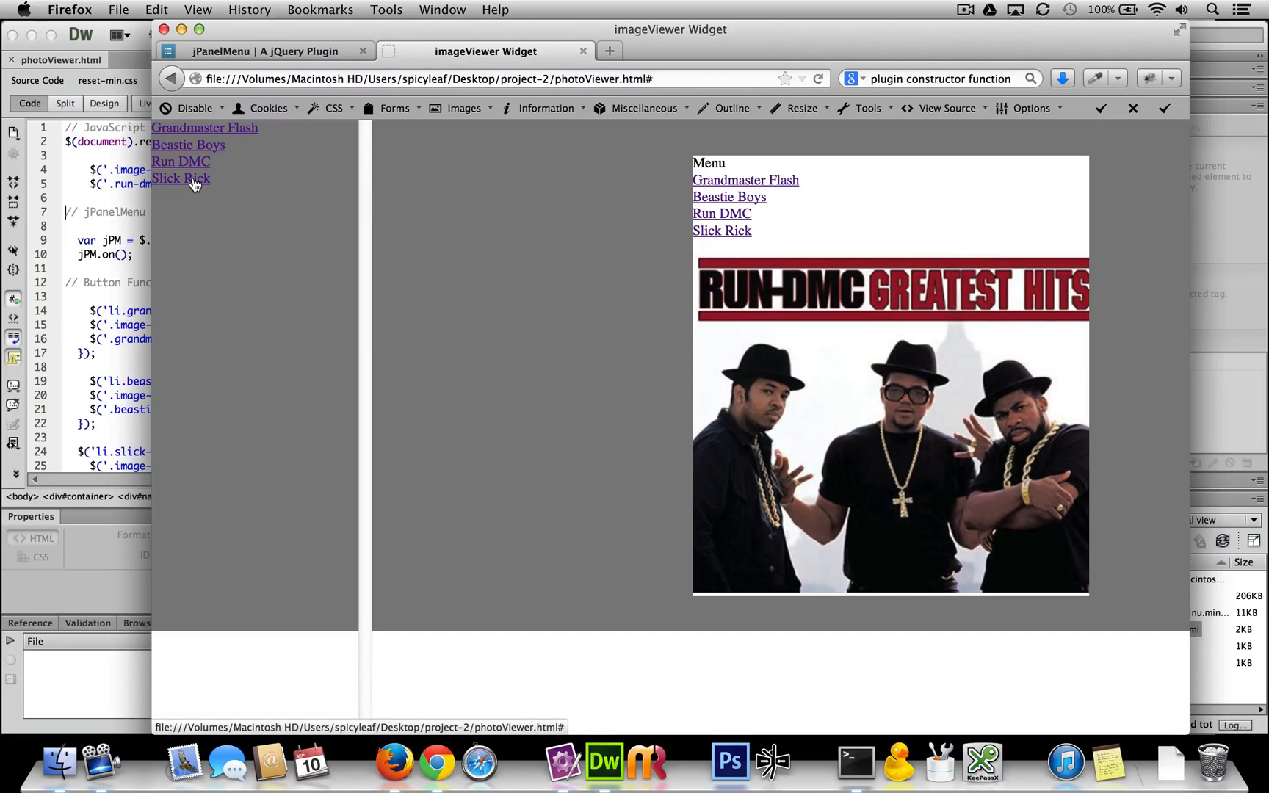
pyautogui.click(721, 230)
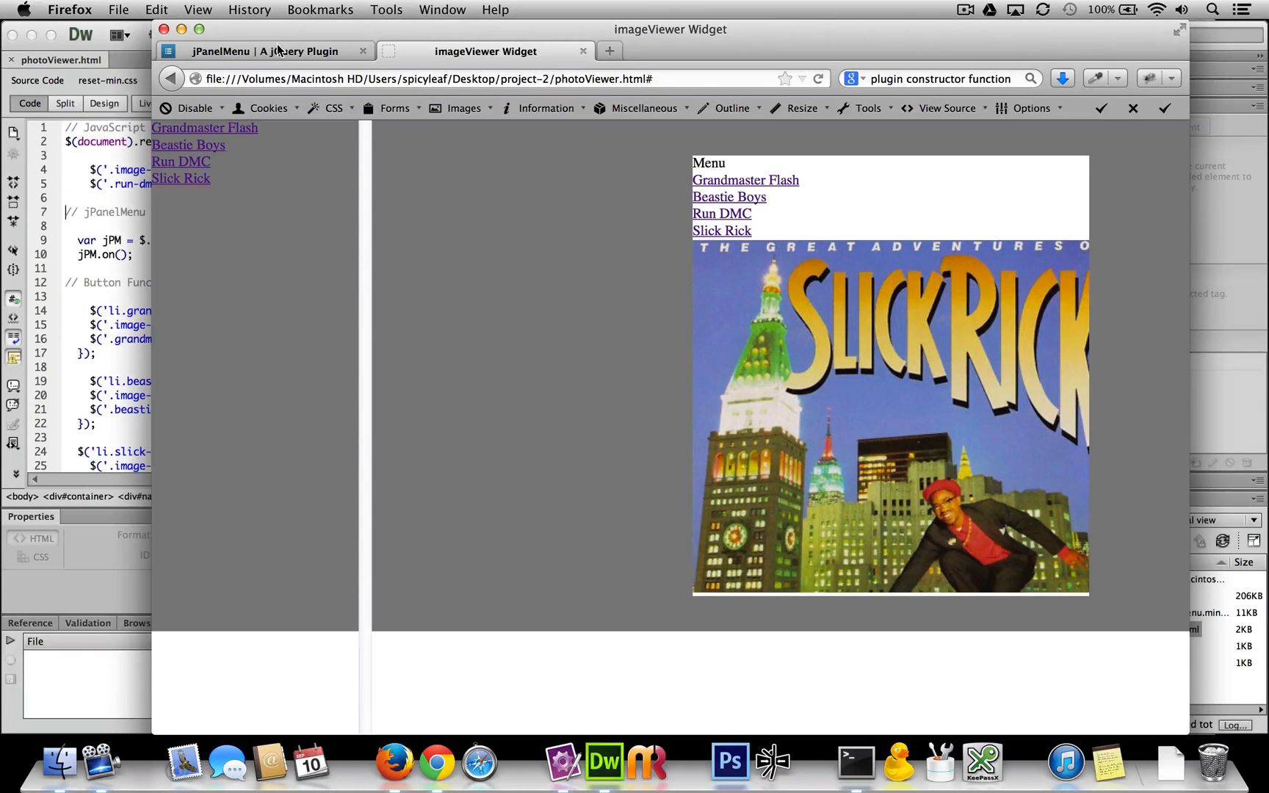
pyautogui.click(263, 50)
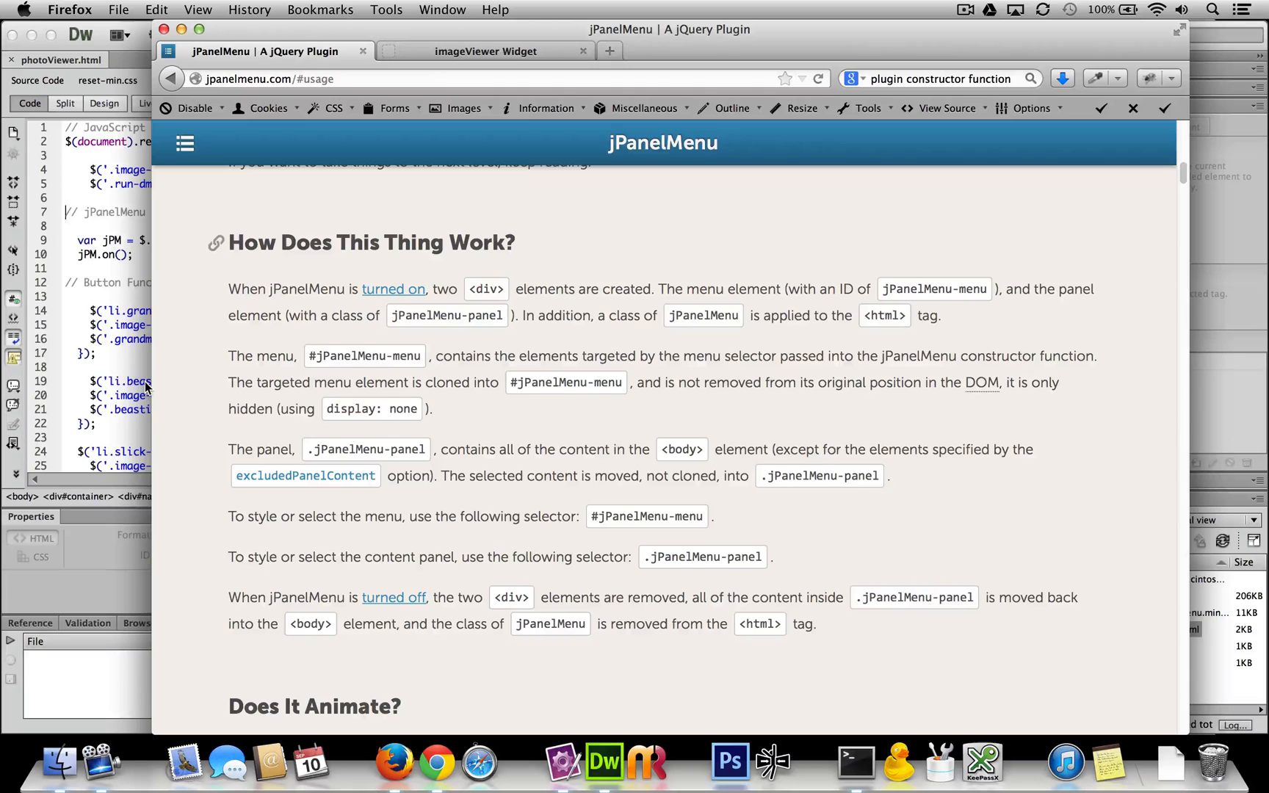
pyautogui.moveTo(439, 254)
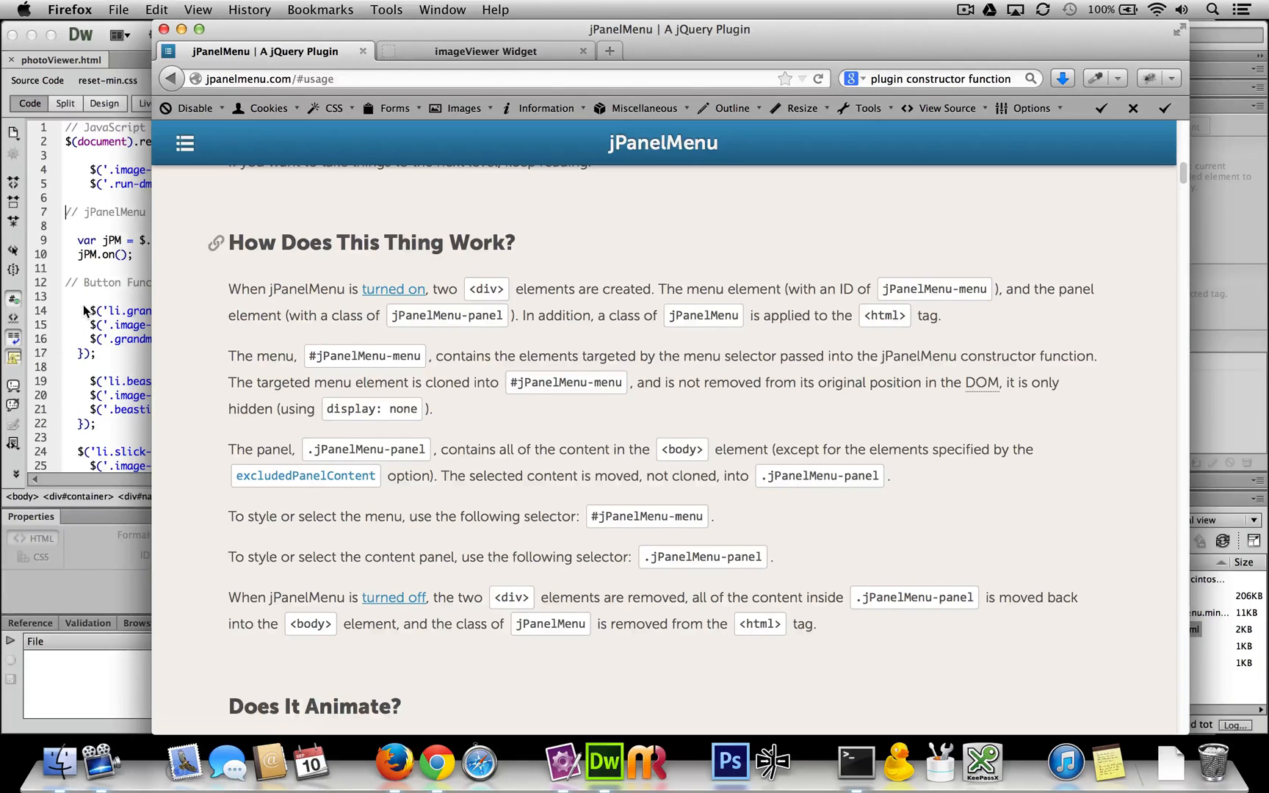
# - Switch to script.js in Dreamweaver and scroll down through the artist button handlers
pyautogui.click(603, 761)
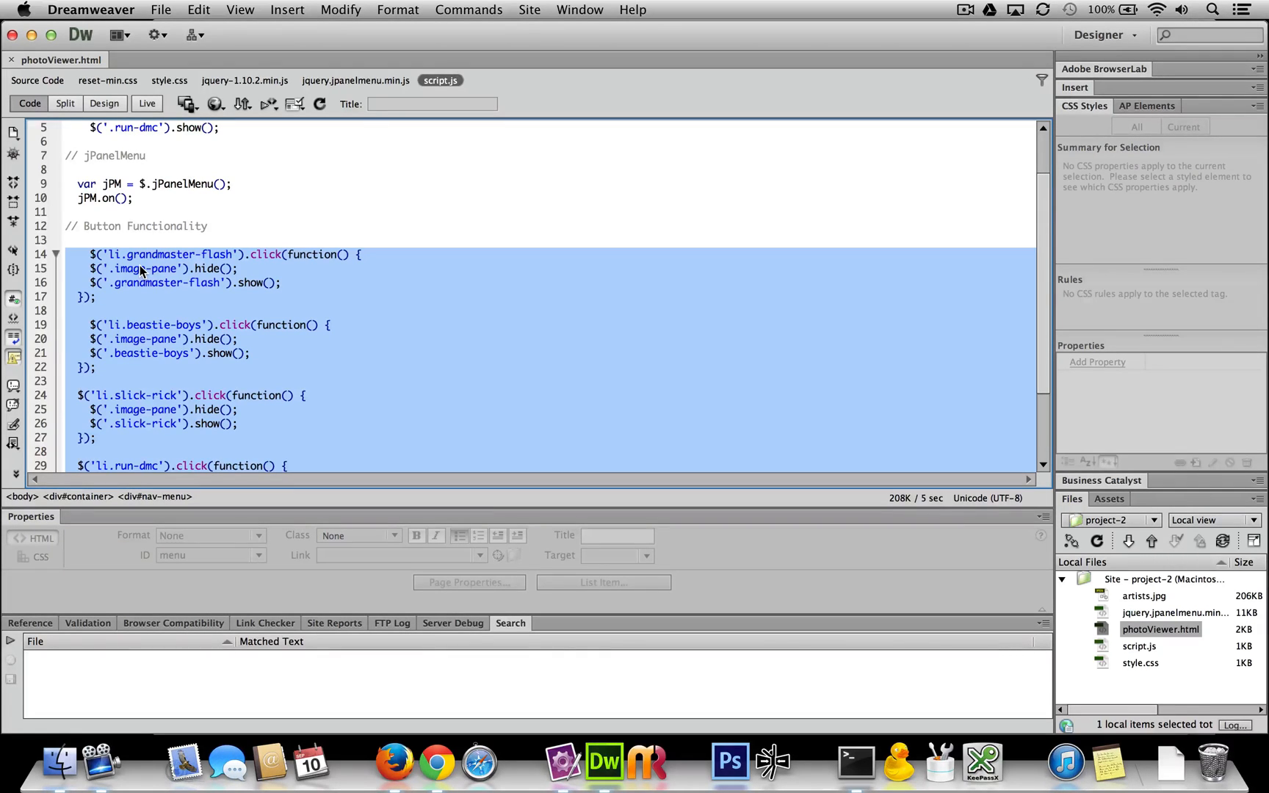
pyautogui.scroll(-3)
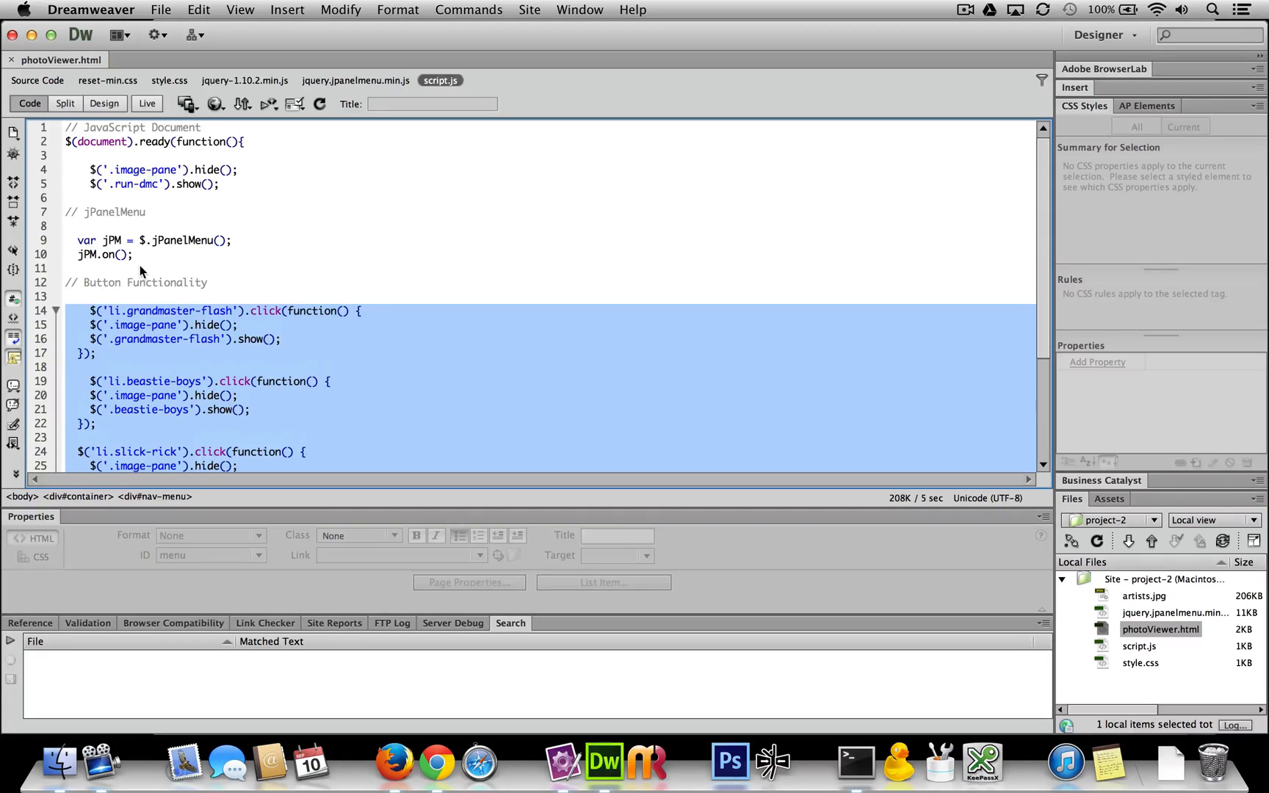